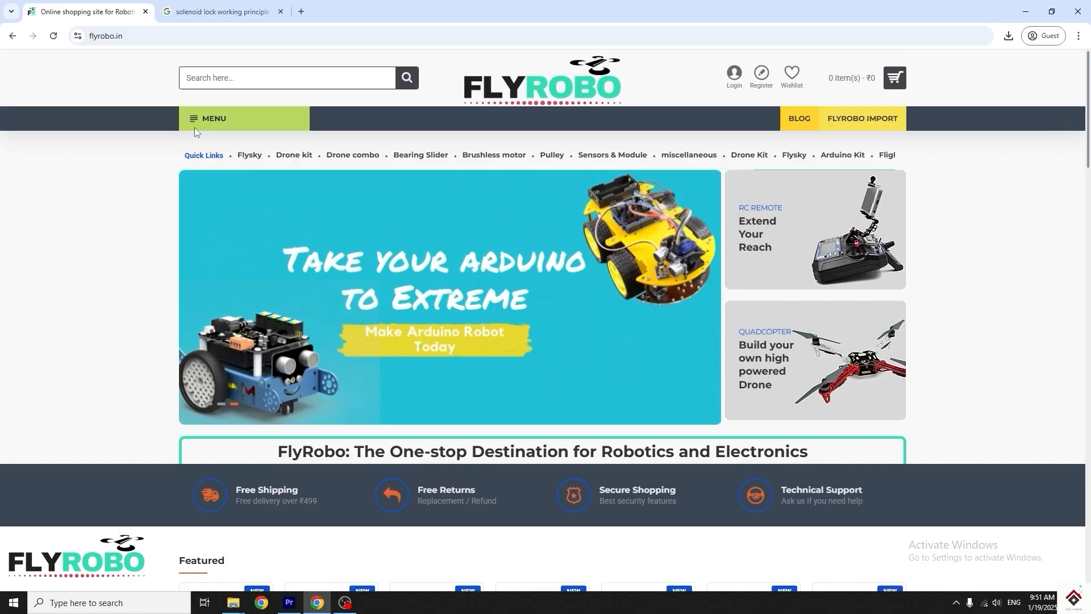
# Step: Scroll down through the start of the parking sketch and select a line of code
pyautogui.click(209, 118)
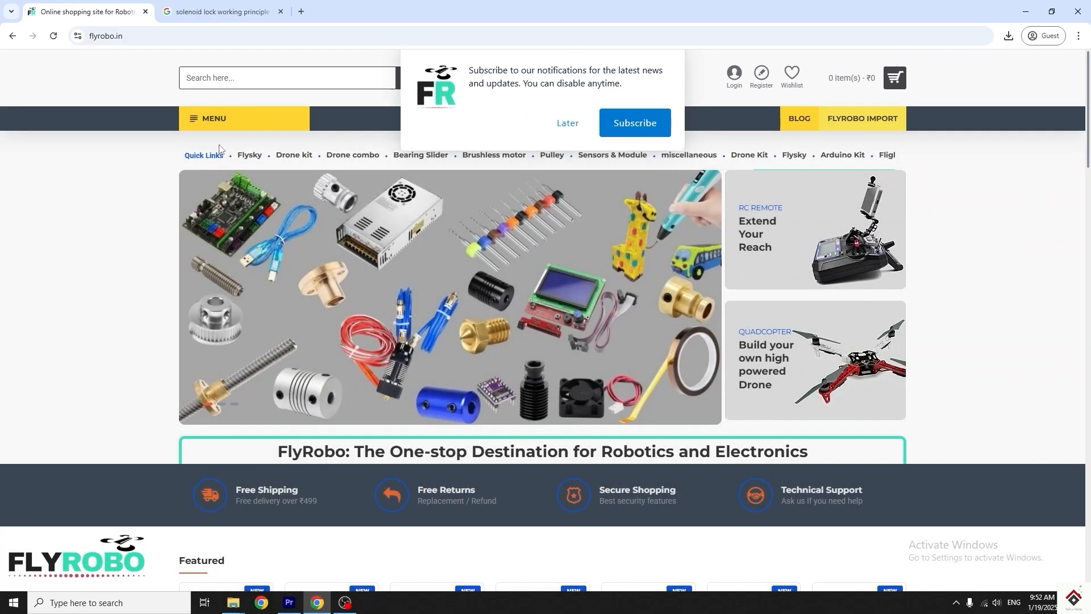
pyautogui.click(228, 144)
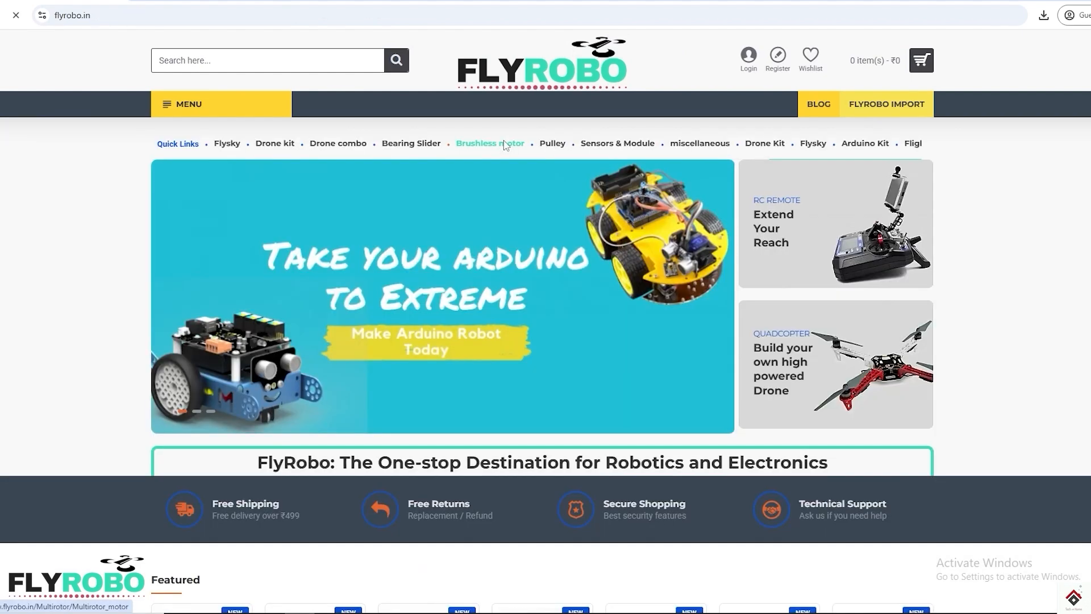
pyautogui.click(553, 144)
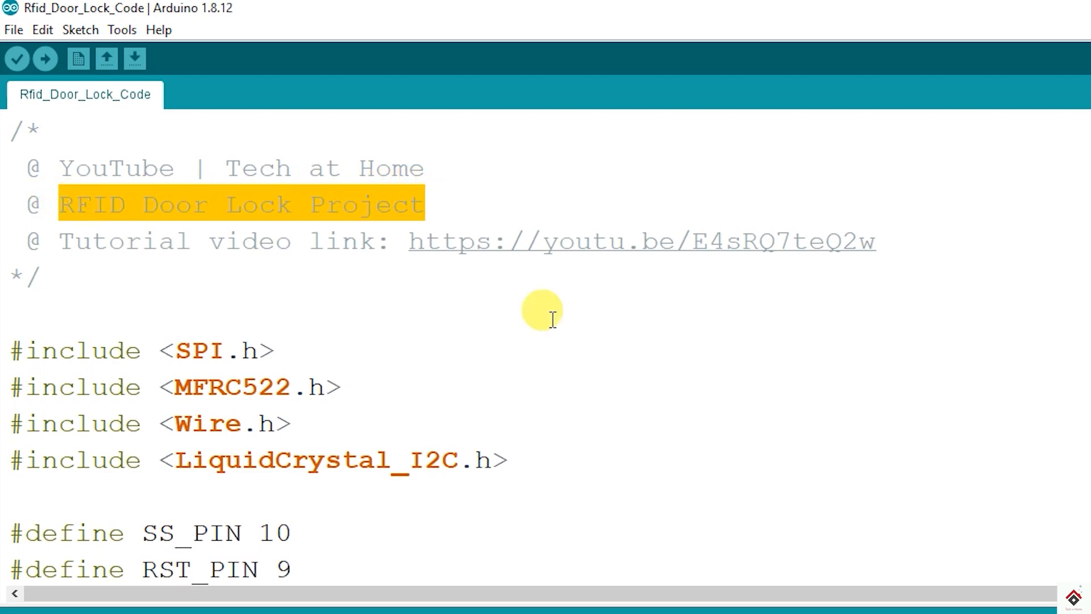
pyautogui.scroll(-3)
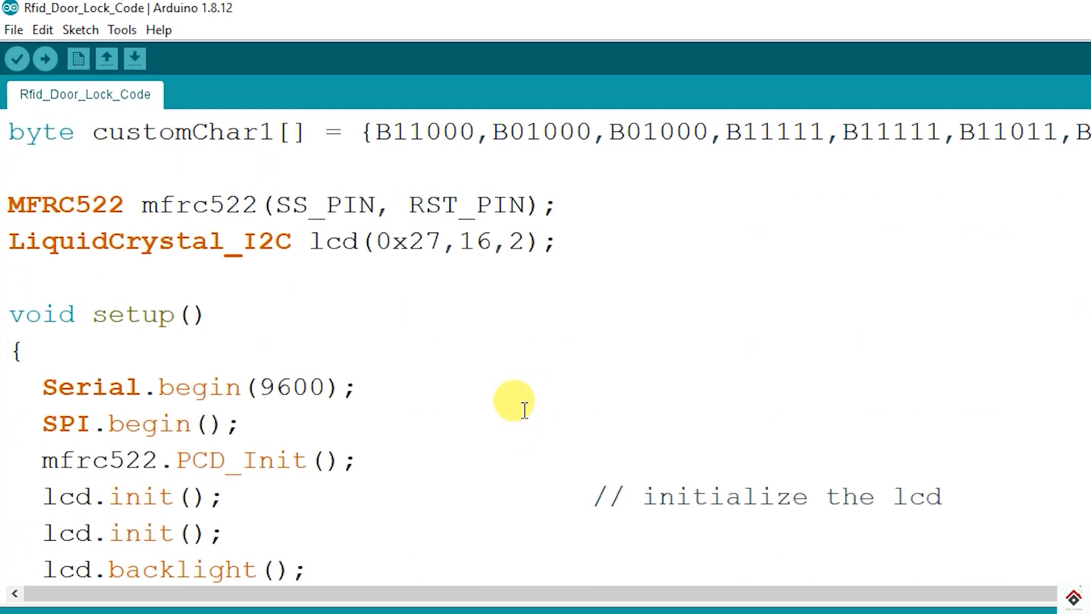
pyautogui.scroll(-3)
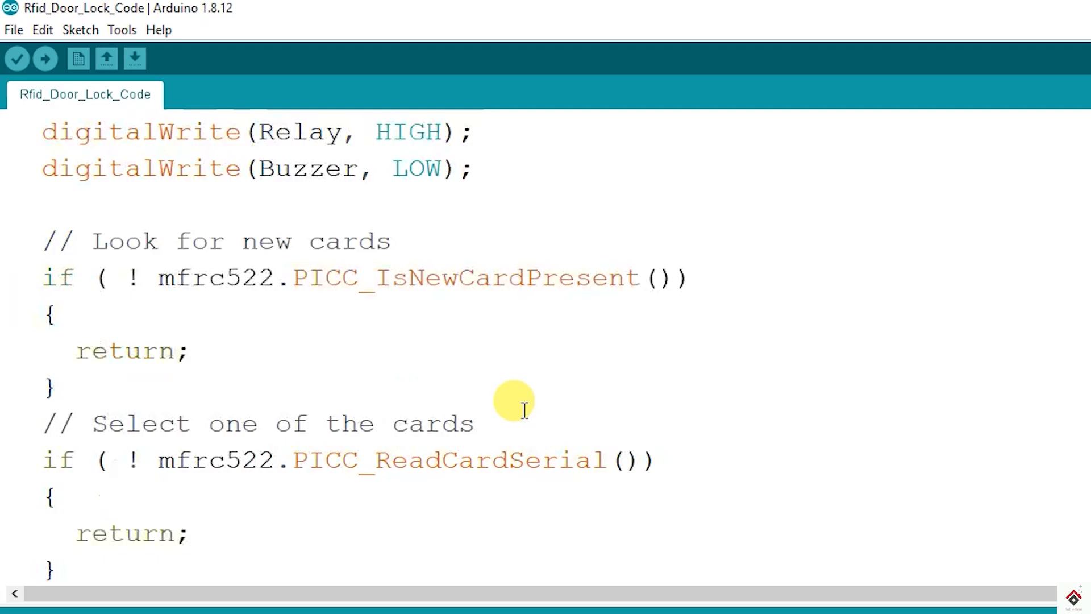
pyautogui.scroll(-3)
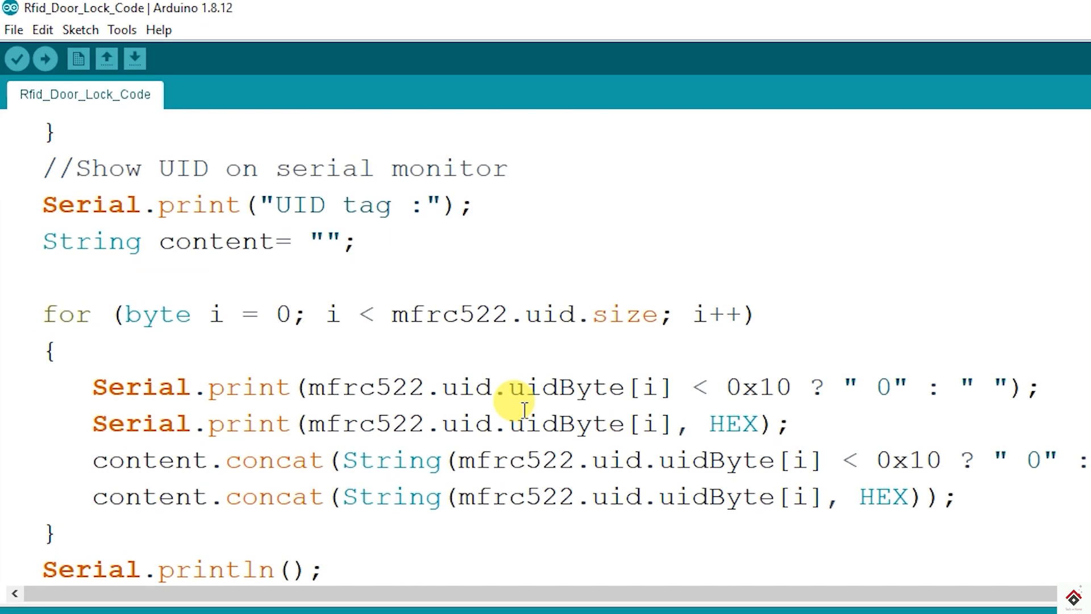
pyautogui.scroll(-3)
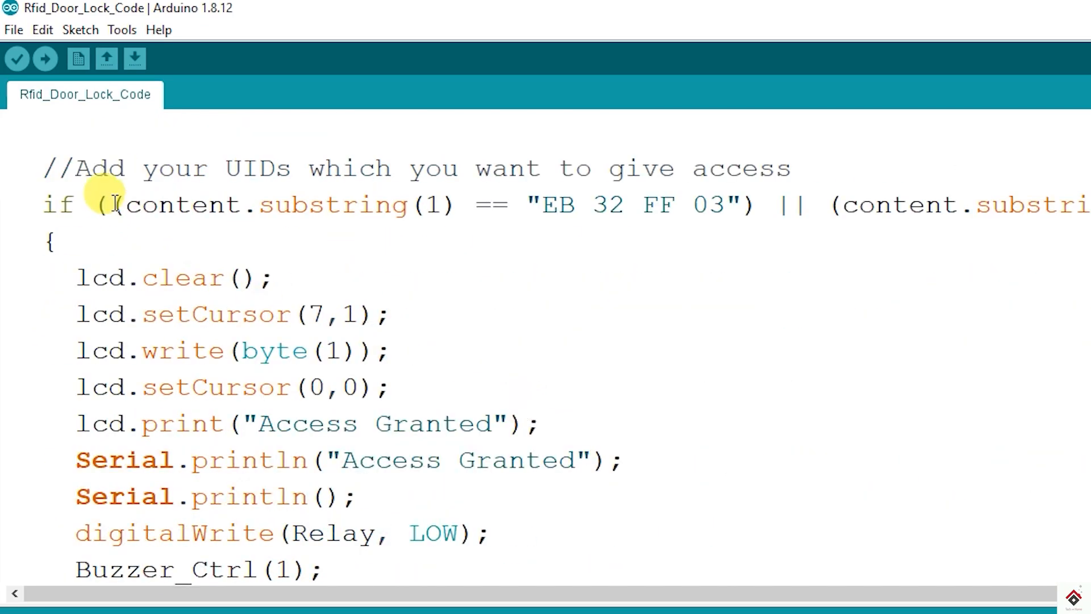
pyautogui.moveTo(101, 205); pyautogui.dragTo(772, 204)
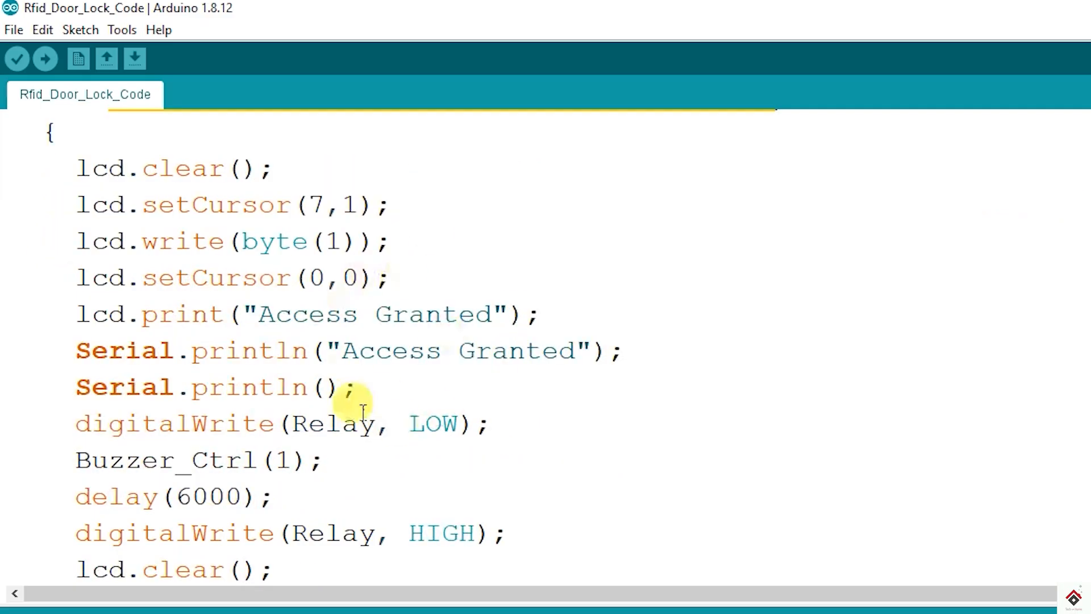
pyautogui.moveTo(357, 308)
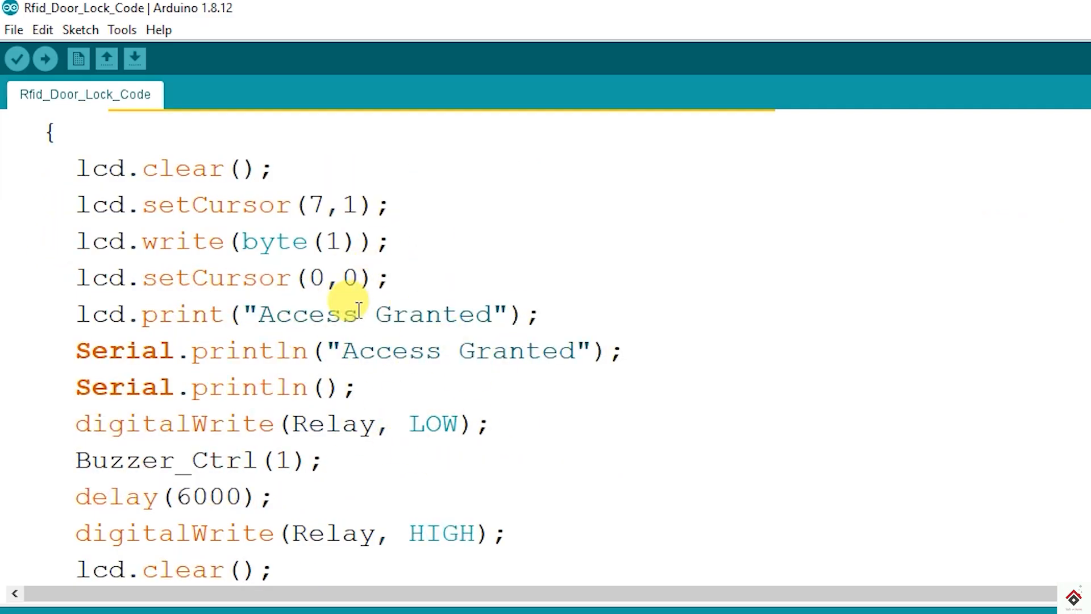
# Step: Highlight the IR_Exit pin number 5 in the pin definitions, then clear it
pyautogui.click(491, 423)
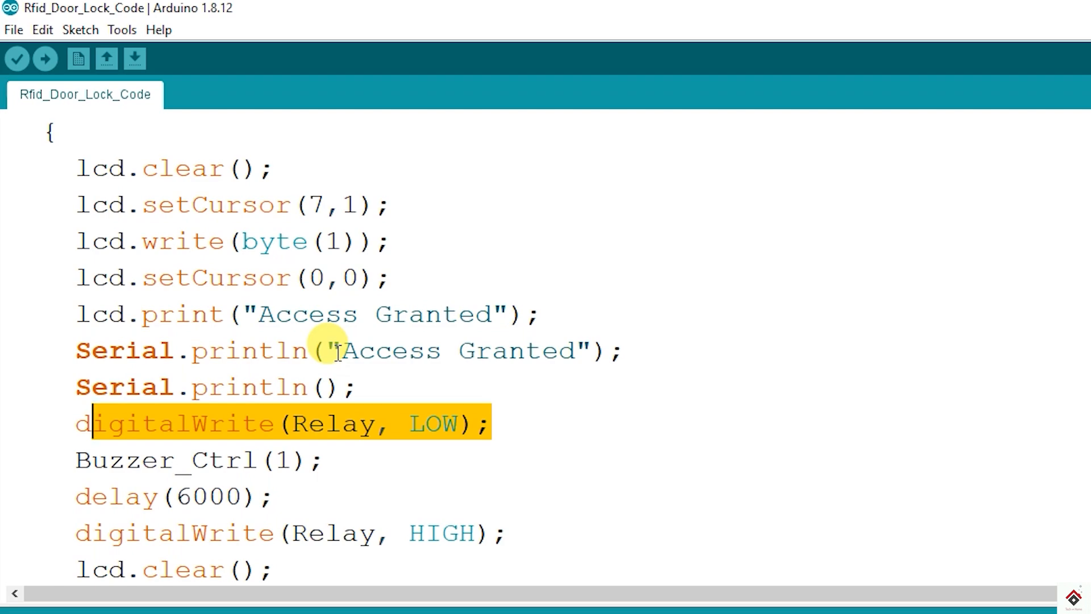
pyautogui.moveTo(548, 292)
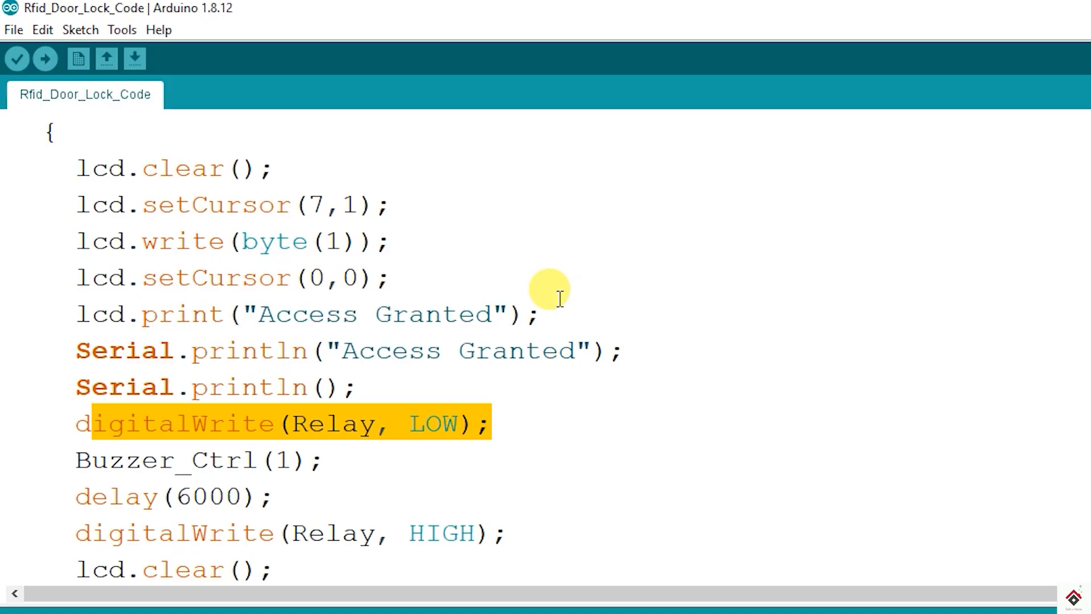
pyautogui.scroll(3)
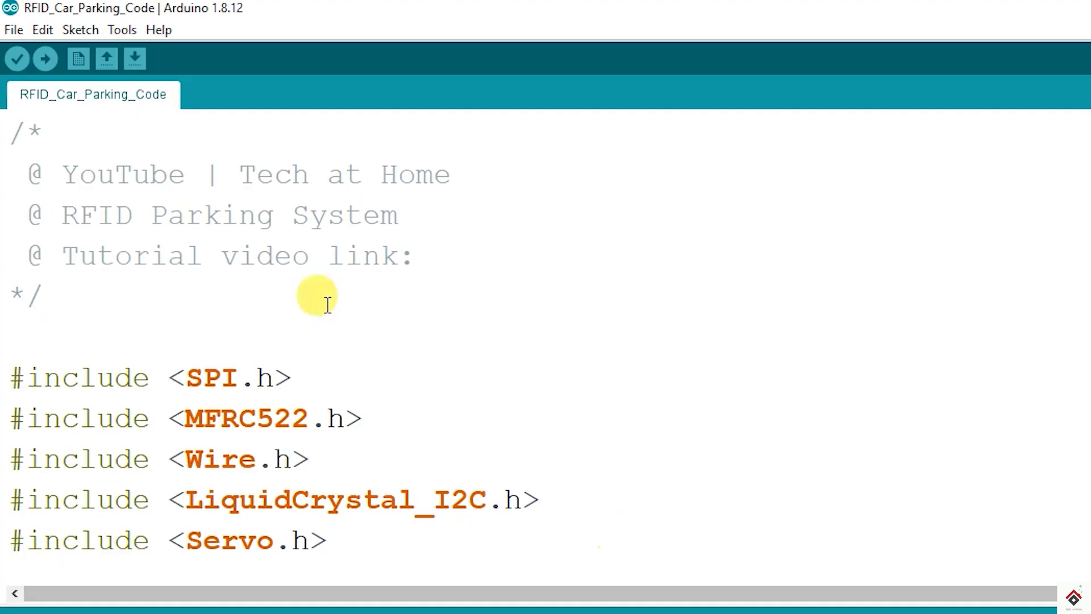
pyautogui.scroll(-3)
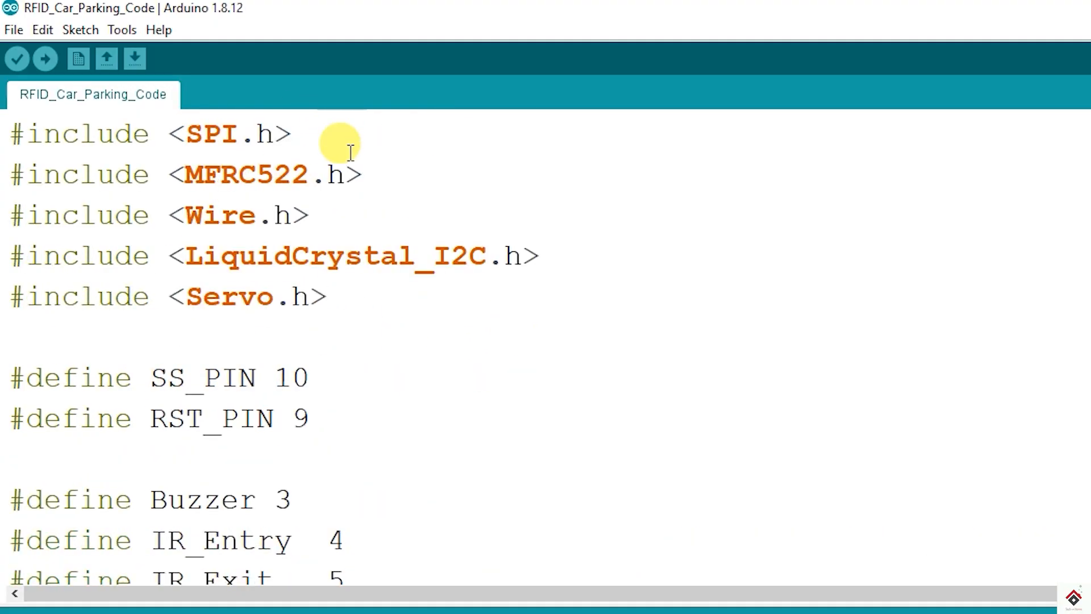
pyautogui.moveTo(345, 165)
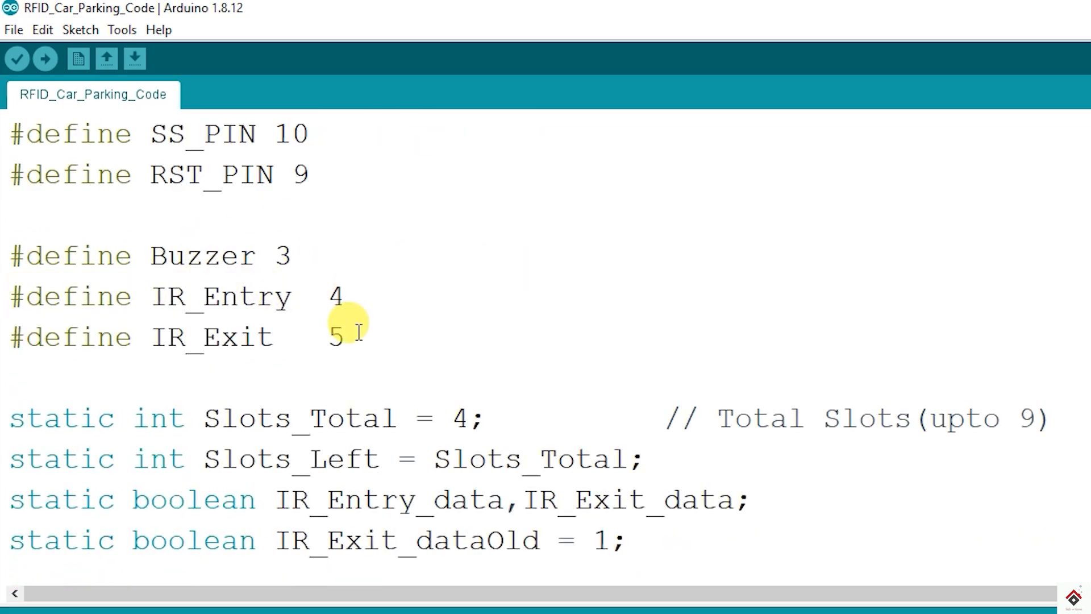
pyautogui.click(347, 337)
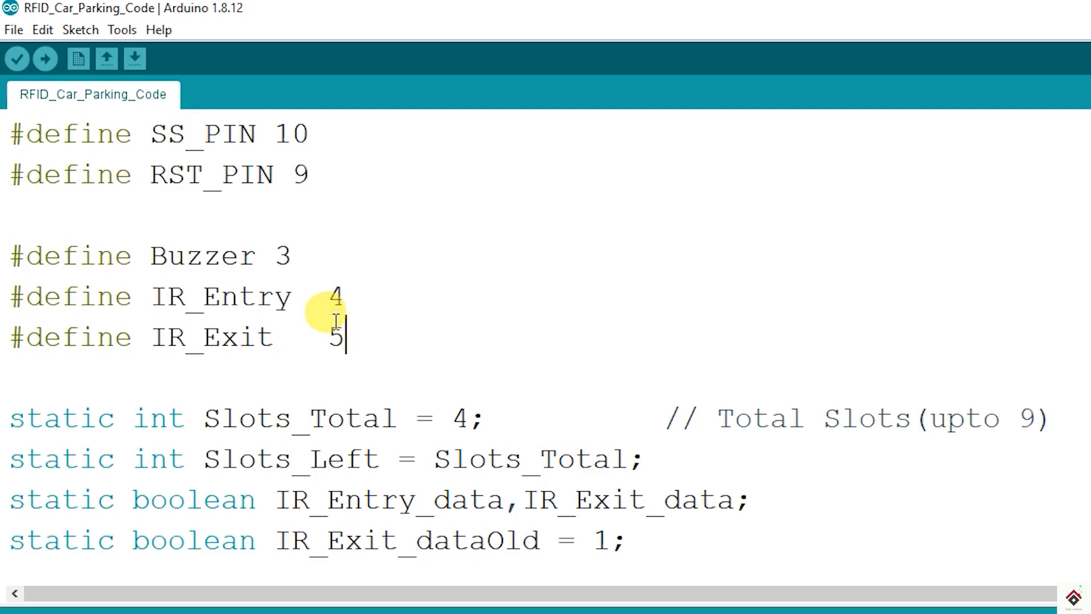
pyautogui.doubleClick(334, 296)
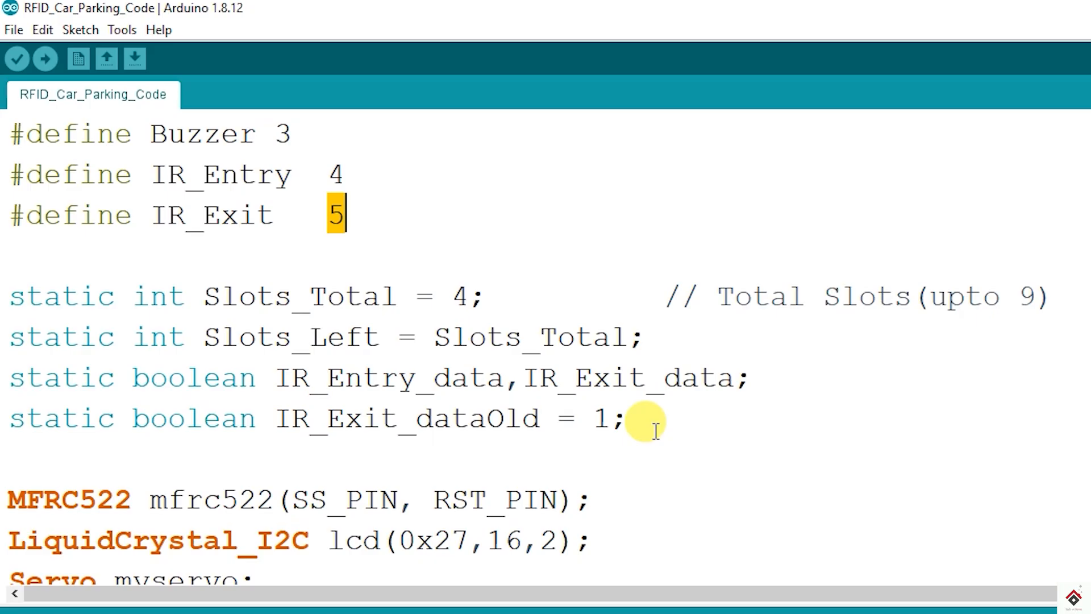
pyautogui.click(631, 418)
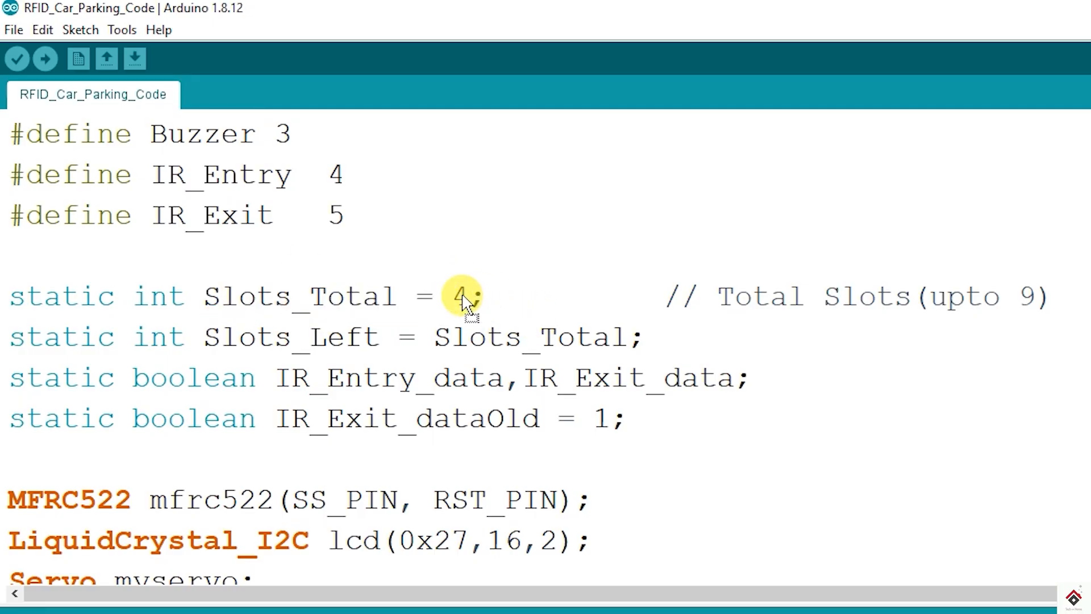
pyautogui.moveTo(491, 274)
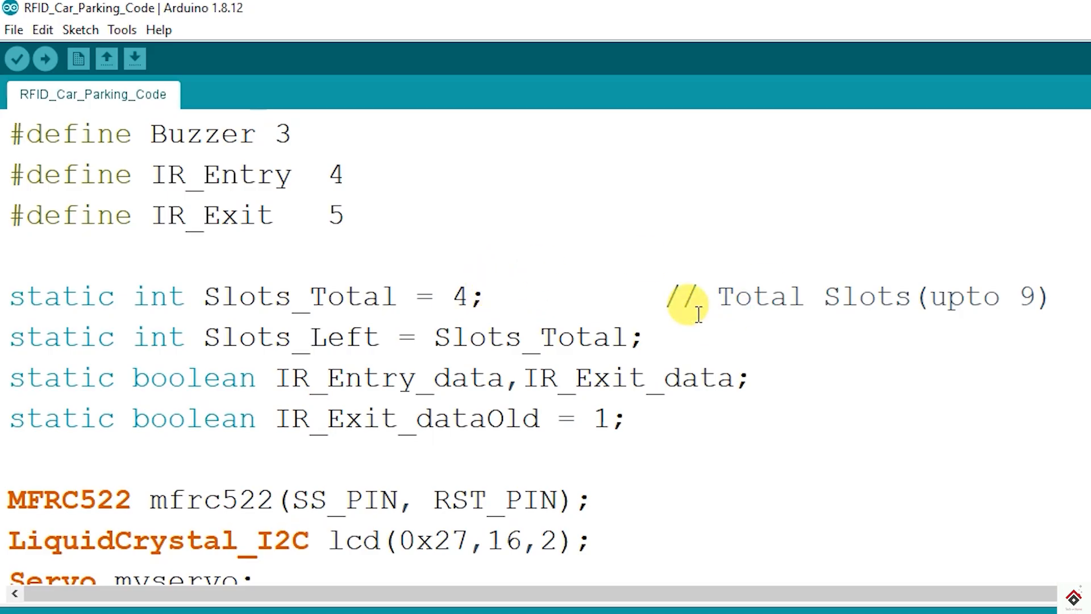
pyautogui.moveTo(1027, 289)
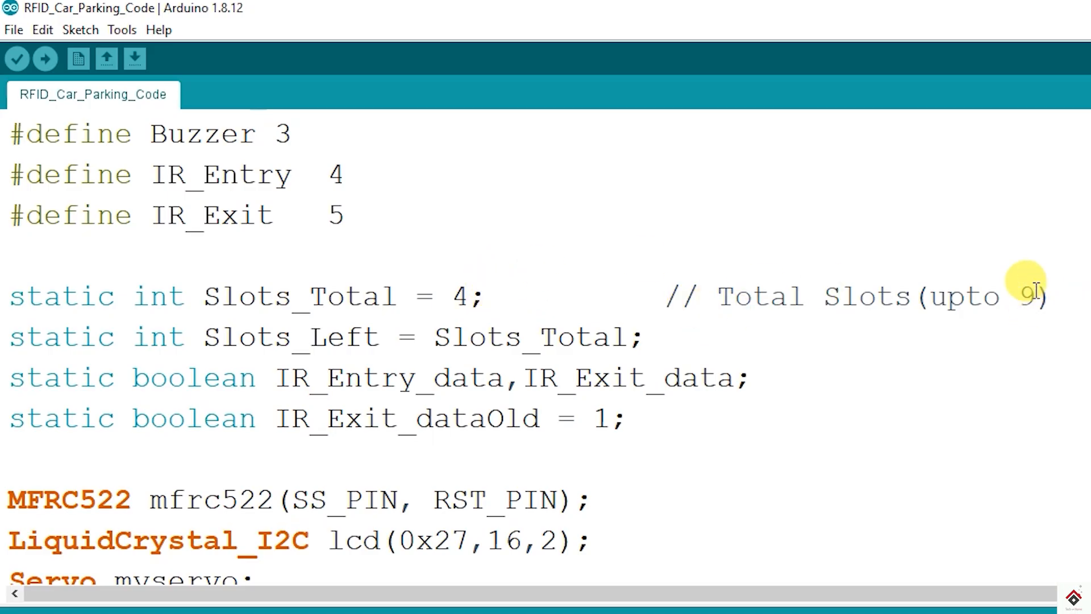
# Step: Mark the maximum slot limit of 9 and servo pin 6, scrolling toward loop()
pyautogui.doubleClick(1027, 297)
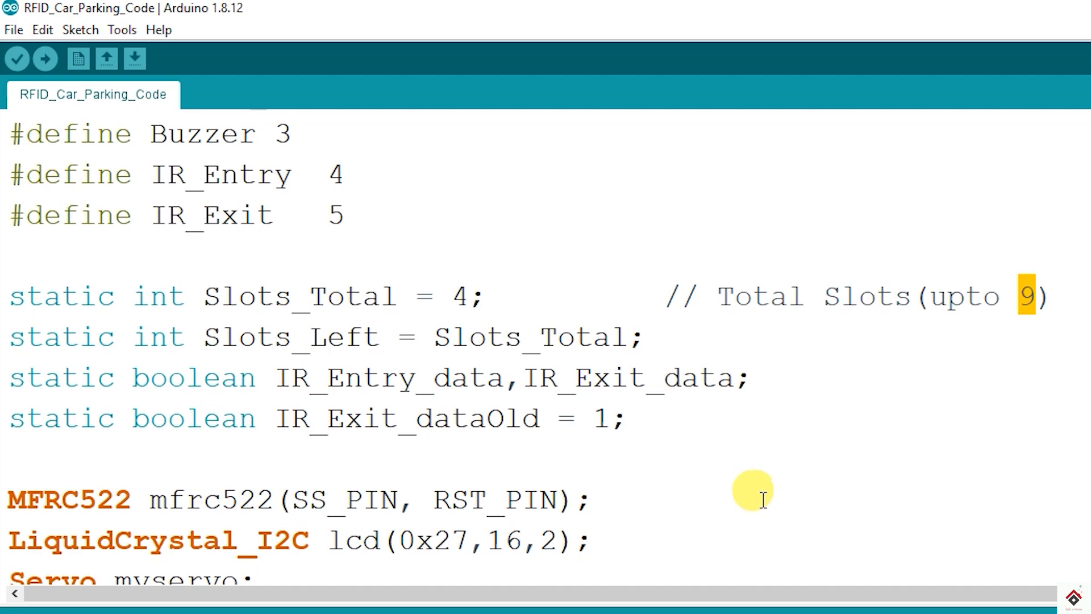
pyautogui.scroll(-3)
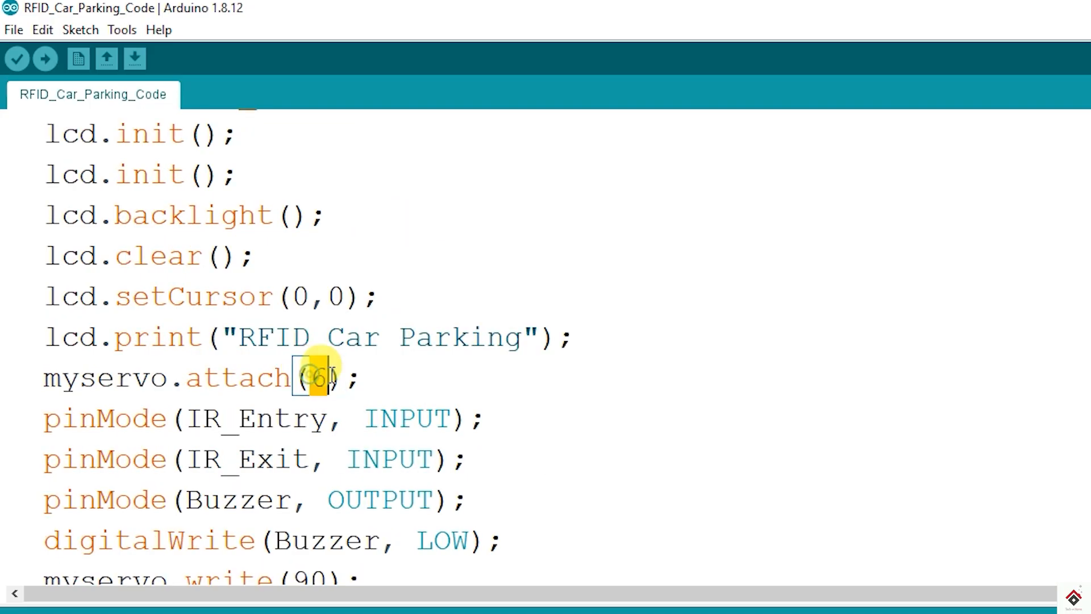
pyautogui.doubleClick(320, 378)
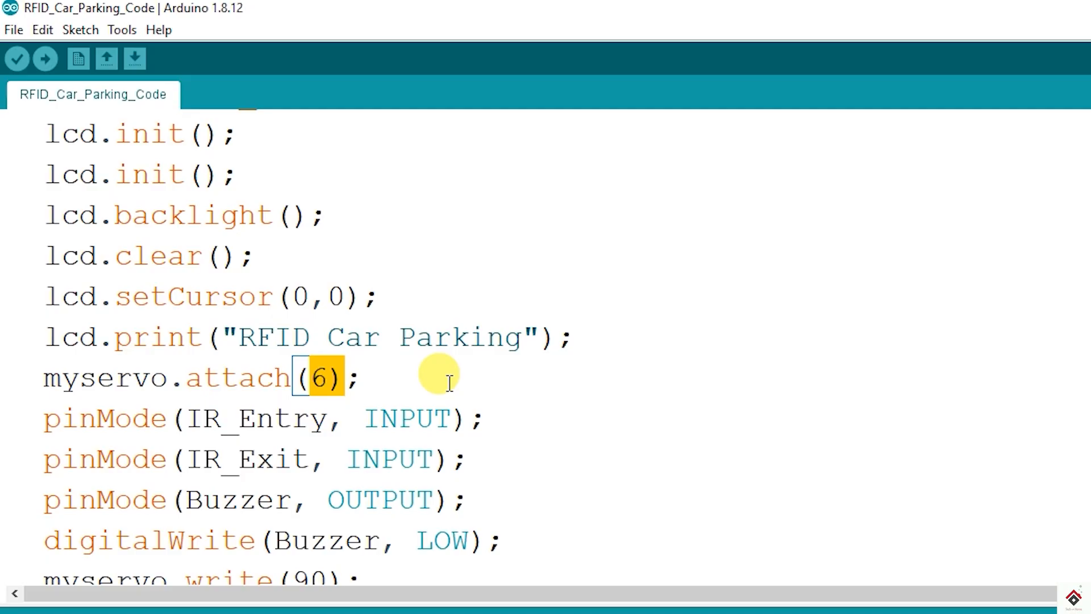
pyautogui.scroll(-3)
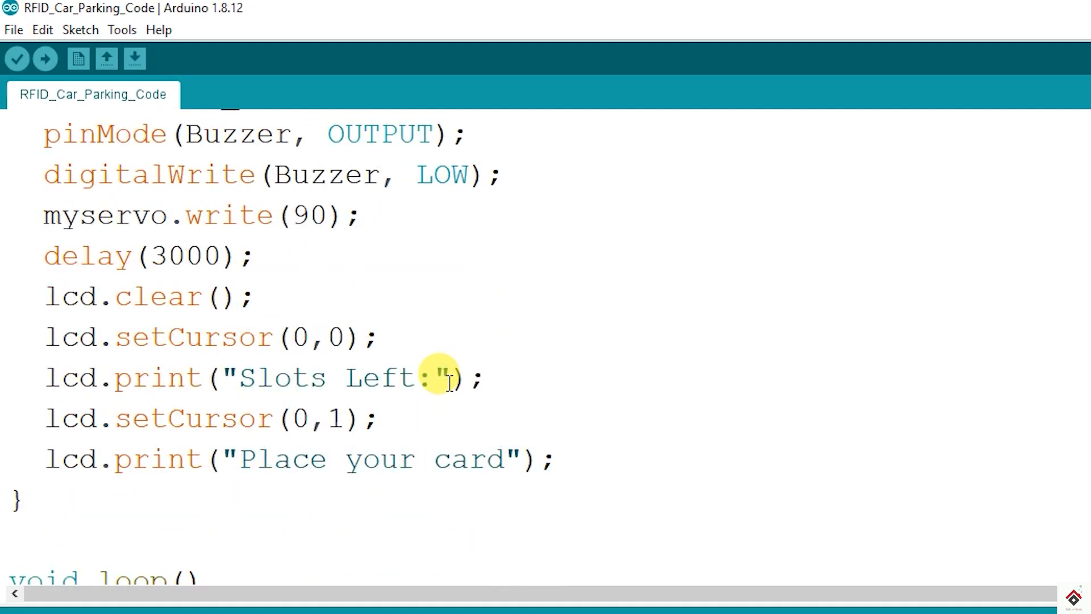
pyautogui.scroll(-3)
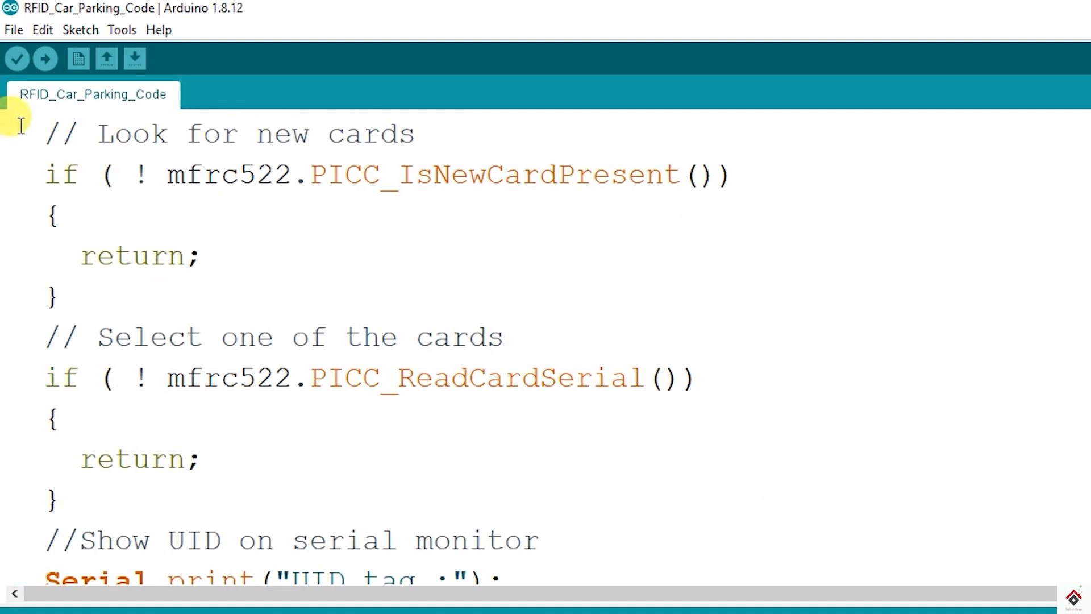
# Step: Select the new-card checks and UID for-loop, then mark the IR_Entry_data/Slots_Left entry condition
pyautogui.moveTo(21, 125); pyautogui.dragTo(521, 540)
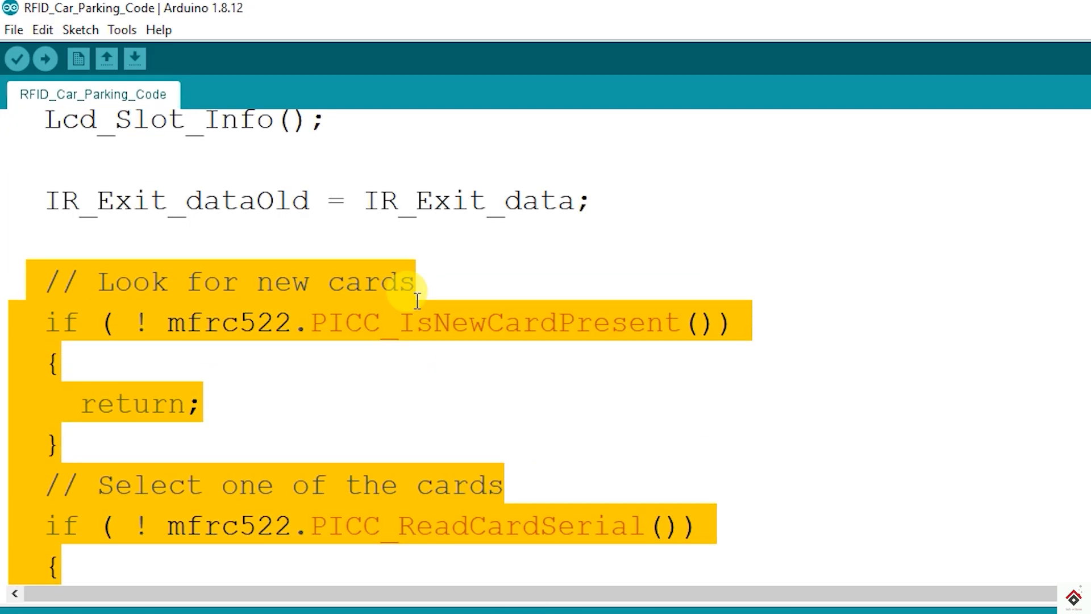
pyautogui.scroll(-3)
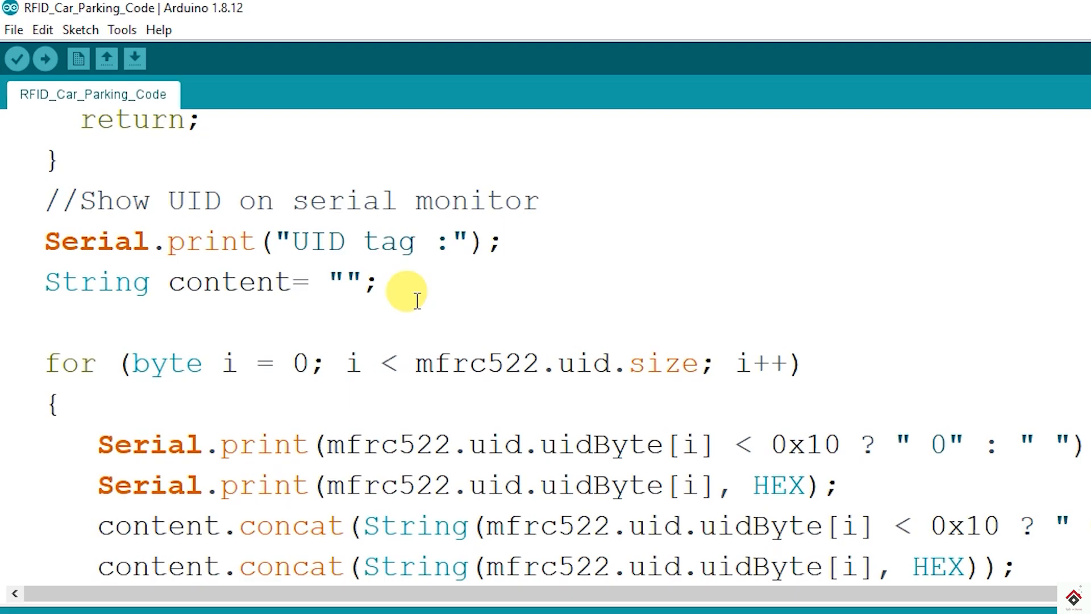
pyautogui.scroll(-3)
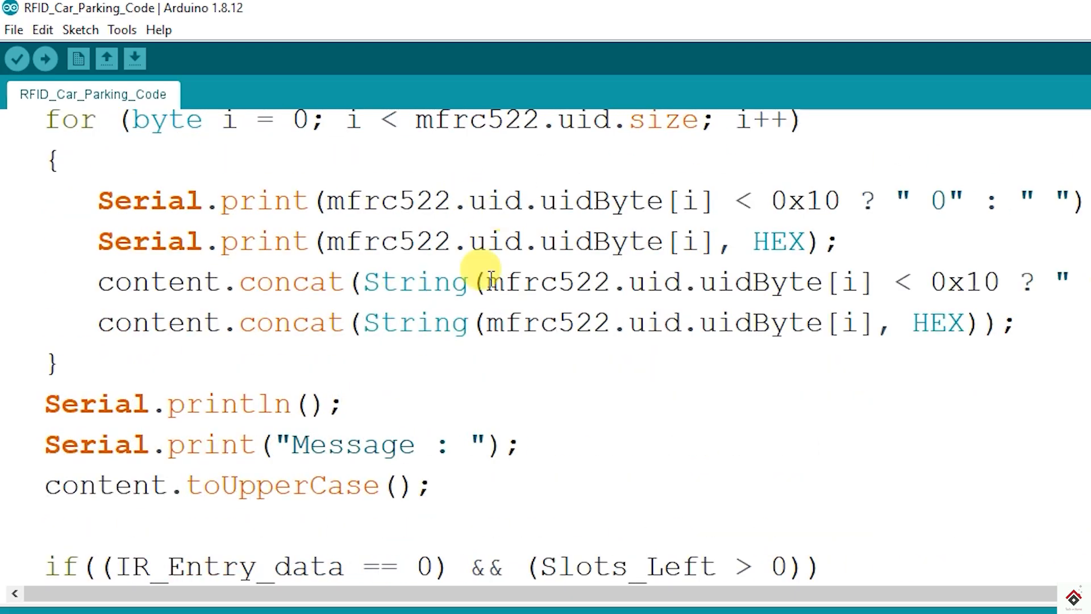
pyautogui.moveTo(44, 404); pyautogui.dragTo(430, 484)
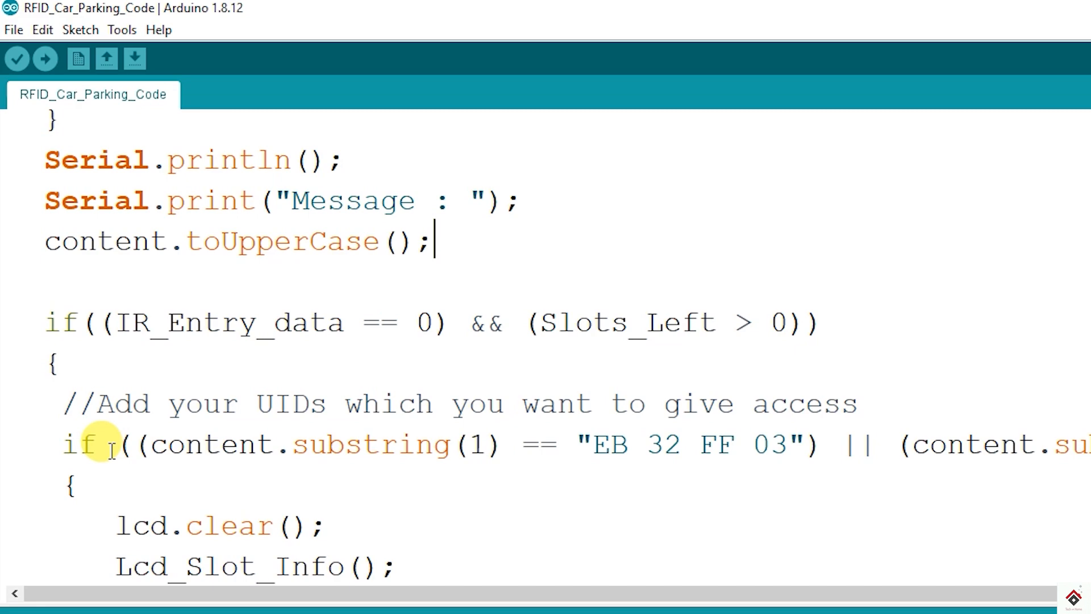
pyautogui.moveTo(45, 322); pyautogui.dragTo(91, 363)
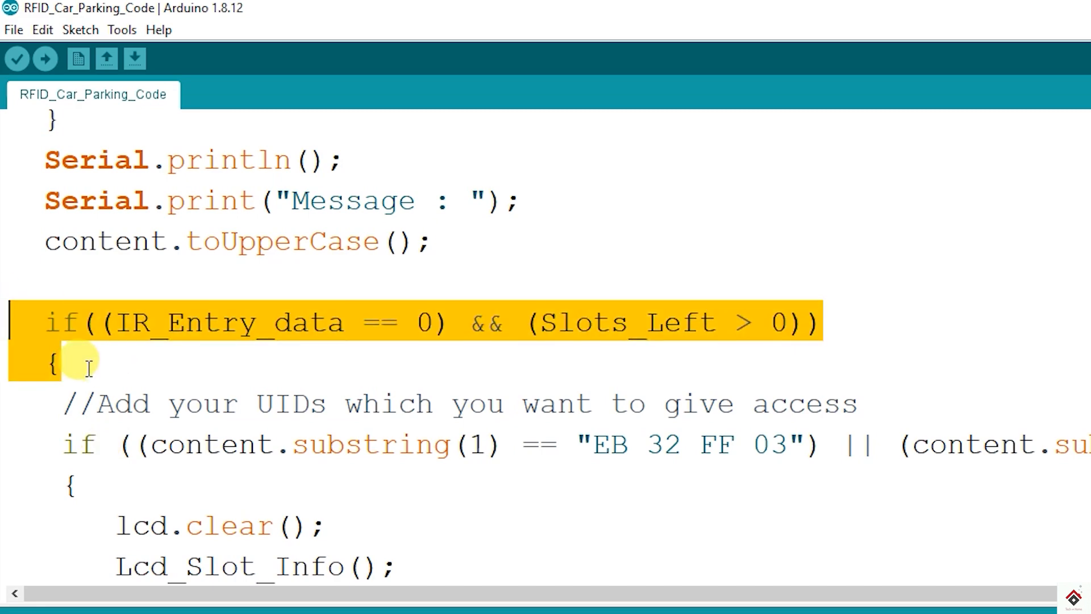
# Step: Deselect the entry condition and highlight the first authorized UID EB 32 FF 03
pyautogui.click(85, 367)
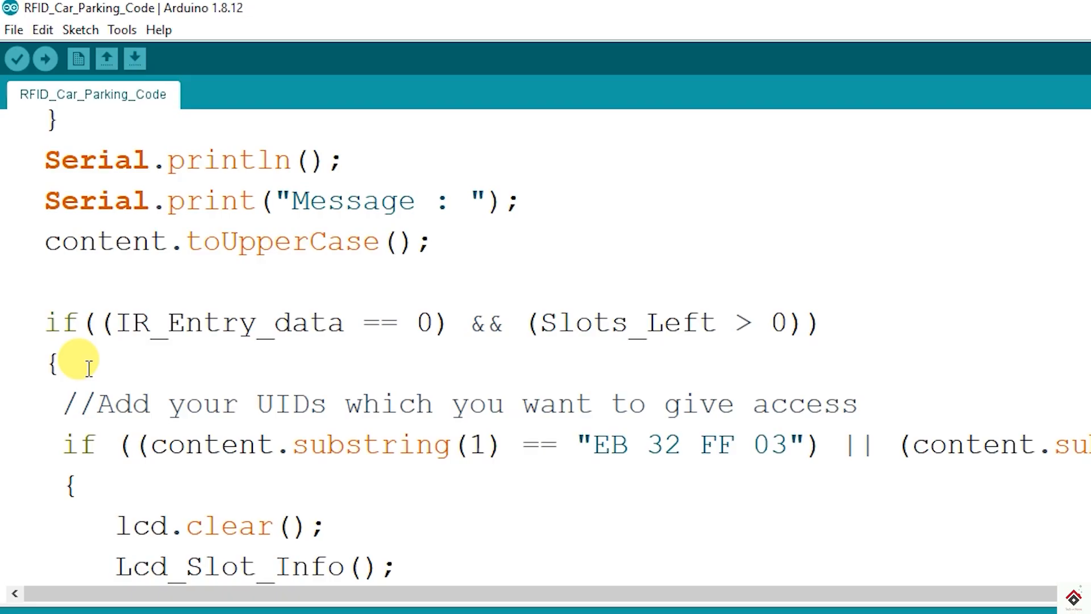
pyautogui.doubleClick(621, 323)
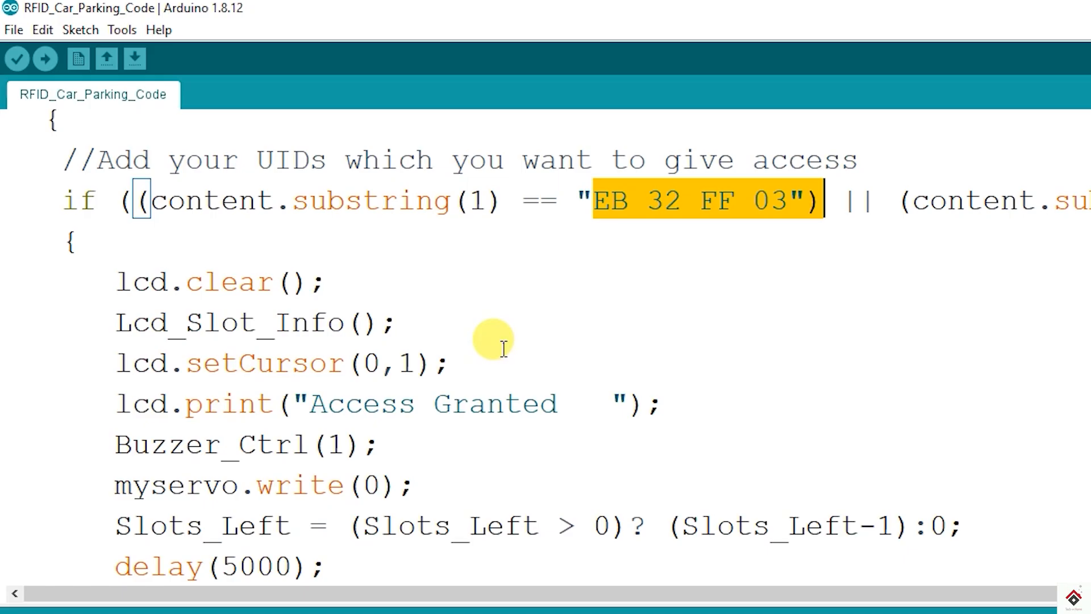
pyautogui.moveTo(667, 404)
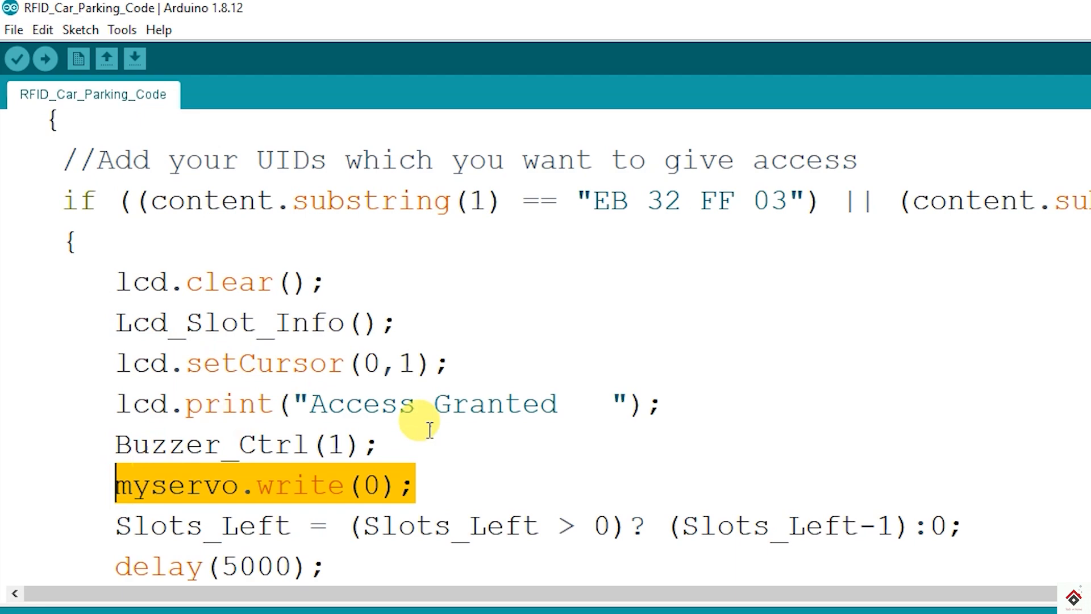
# Step: Highlight Slots_Left and the slot decrement, delay and gate-closing lines, then scroll on
pyautogui.scroll(-3)
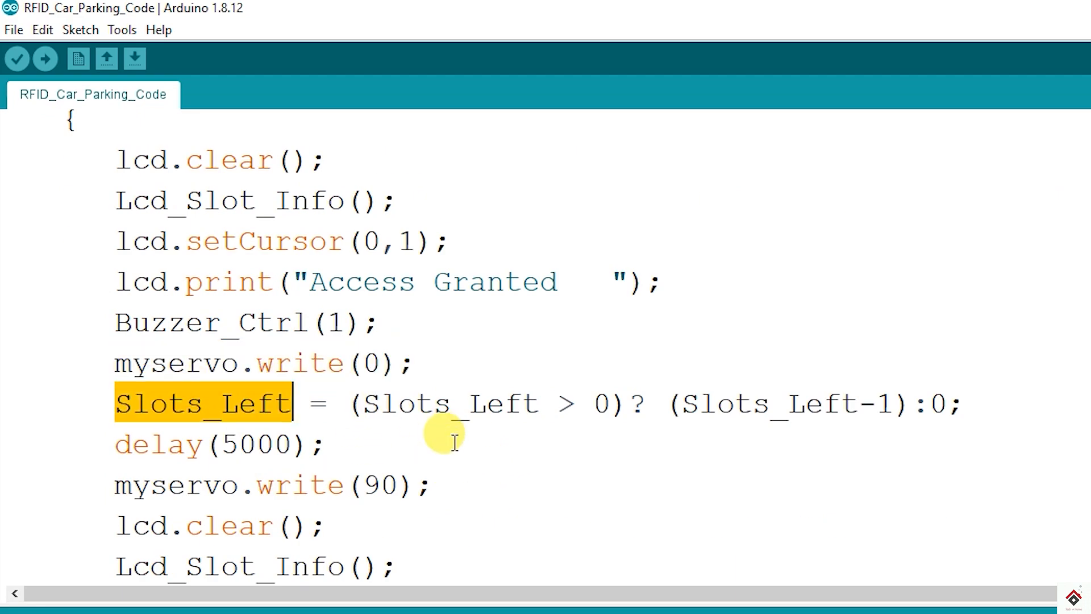
pyautogui.doubleClick(777, 405)
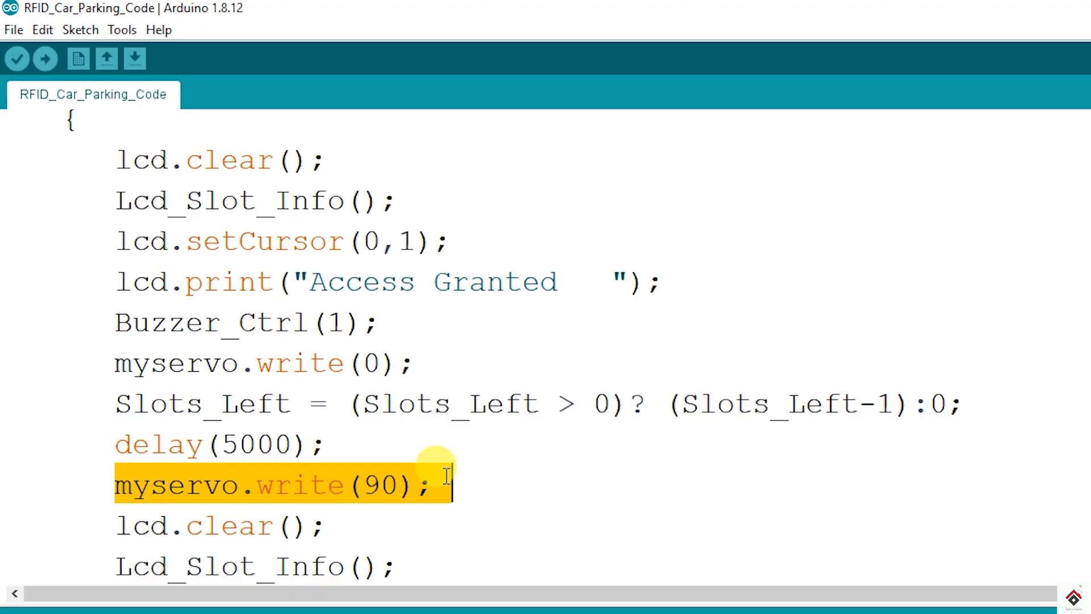
pyautogui.moveTo(438, 485); pyautogui.dragTo(97, 404)
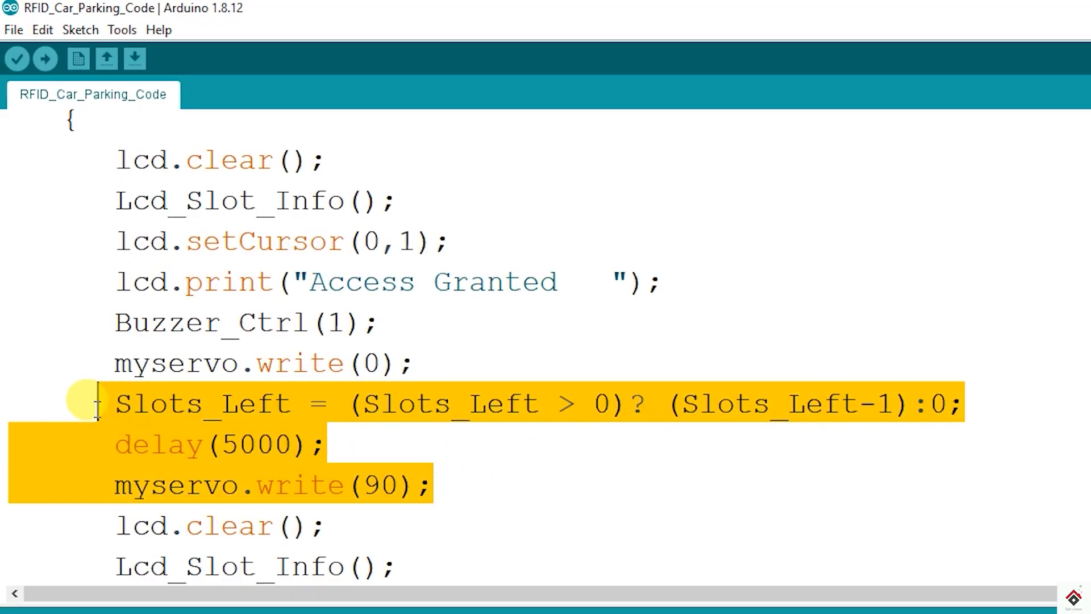
pyautogui.moveTo(512, 466)
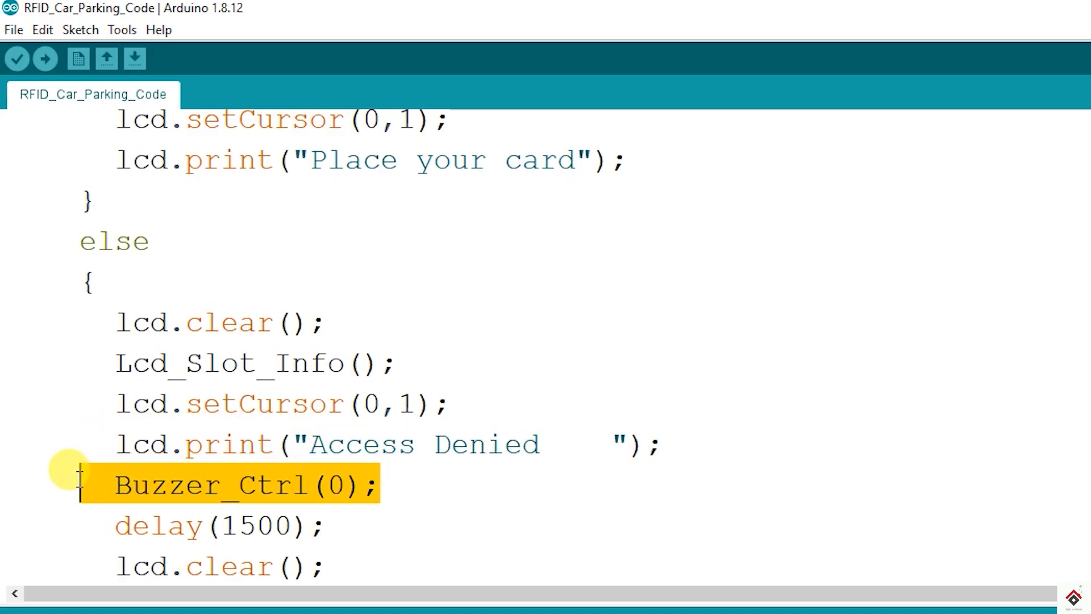
pyautogui.scroll(-3)
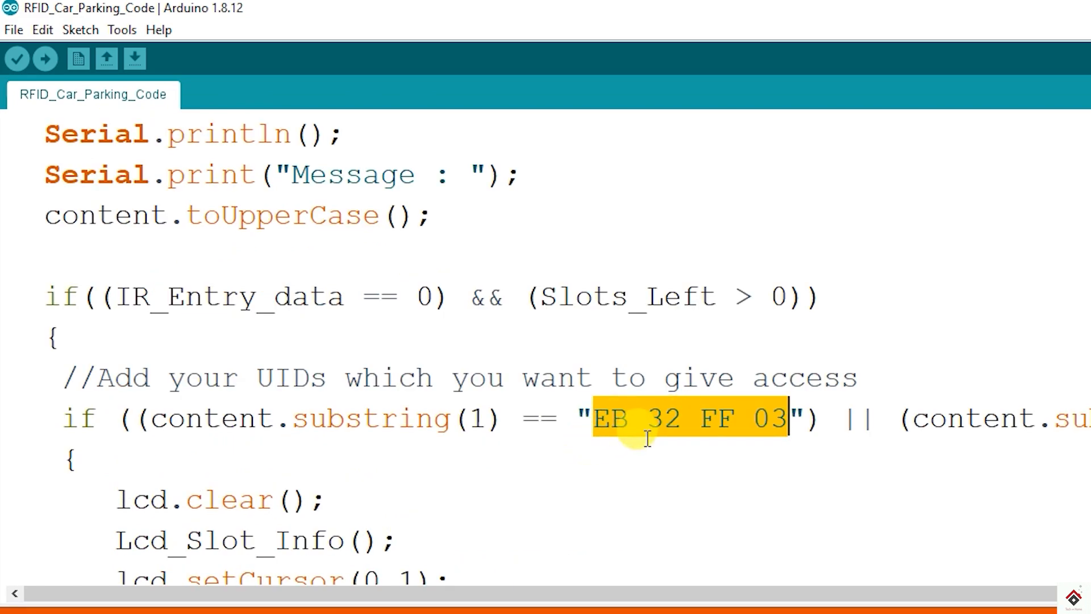
pyautogui.moveTo(675, 437)
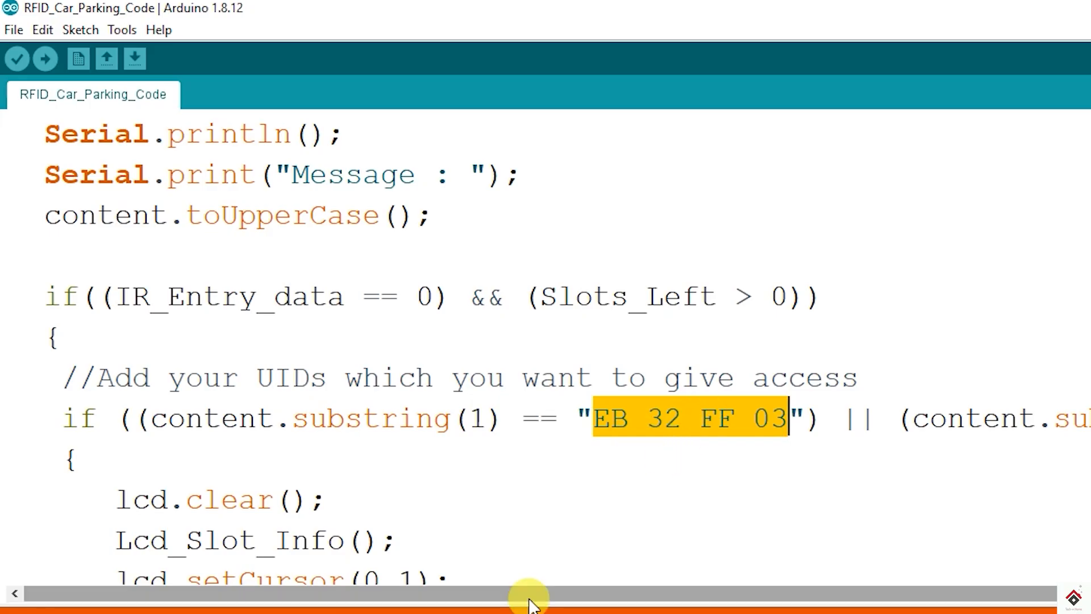
# Step: Scroll sideways to check the second UID EB 32 FF 03, then view the IR_Exit_data block
pyautogui.moveTo(533, 597); pyautogui.dragTo(383, 598)
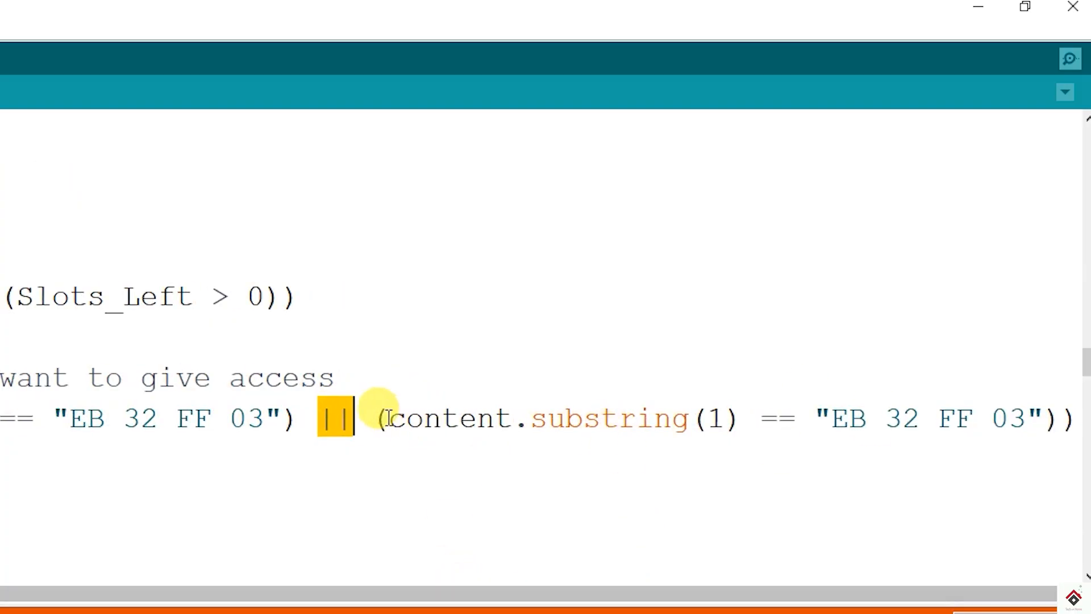
pyautogui.moveTo(379, 418); pyautogui.dragTo(1076, 418)
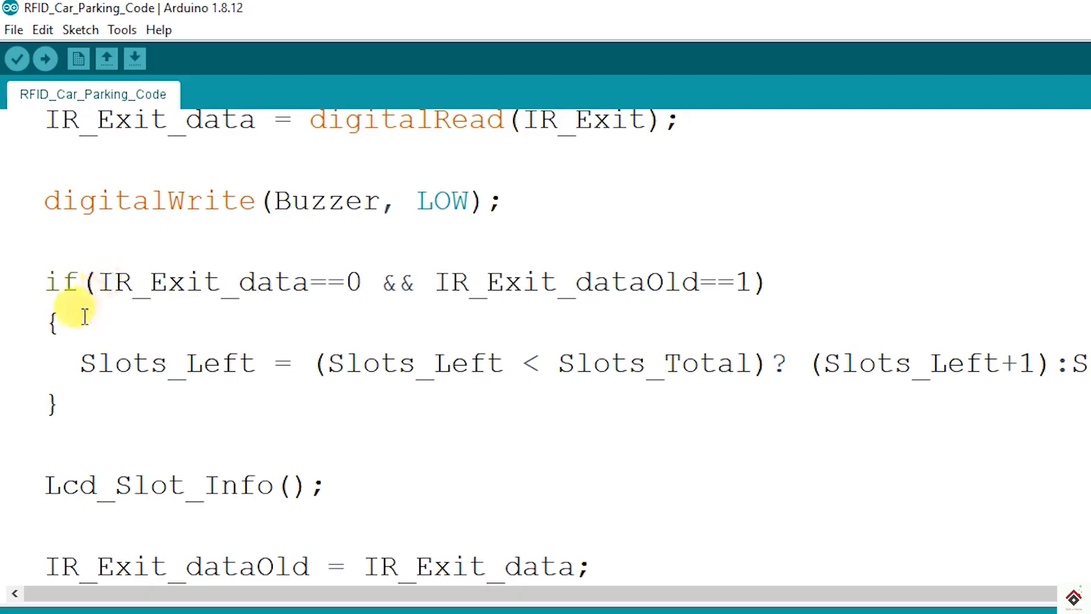
# Step: Upload the RFID_Car_Parking_Code sketch to the board from the sketch header
pyautogui.moveTo(44, 282); pyautogui.dragTo(59, 323)
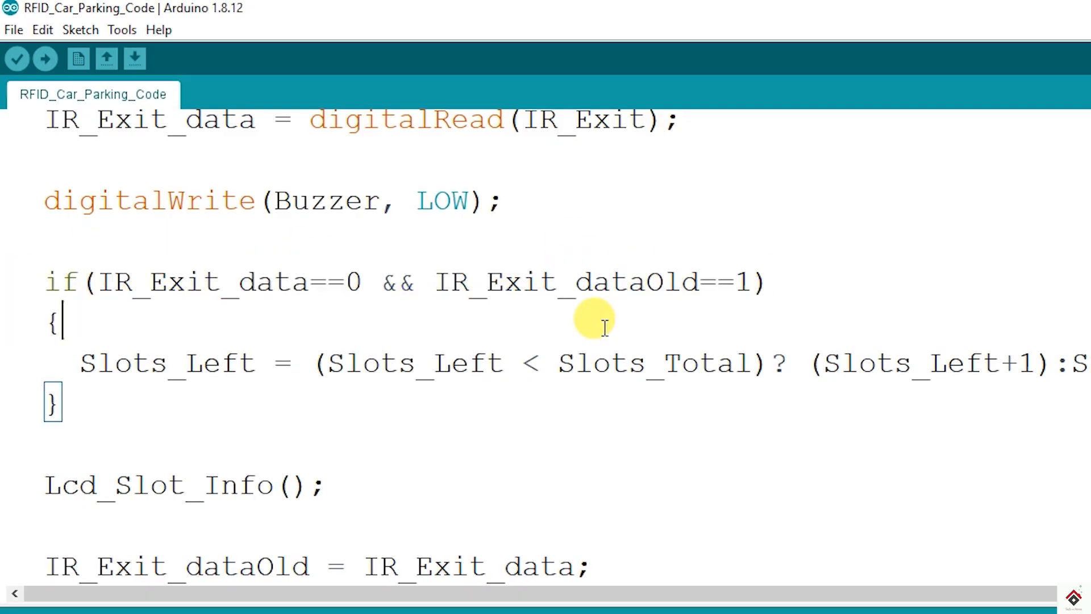
pyautogui.doubleClick(910, 363)
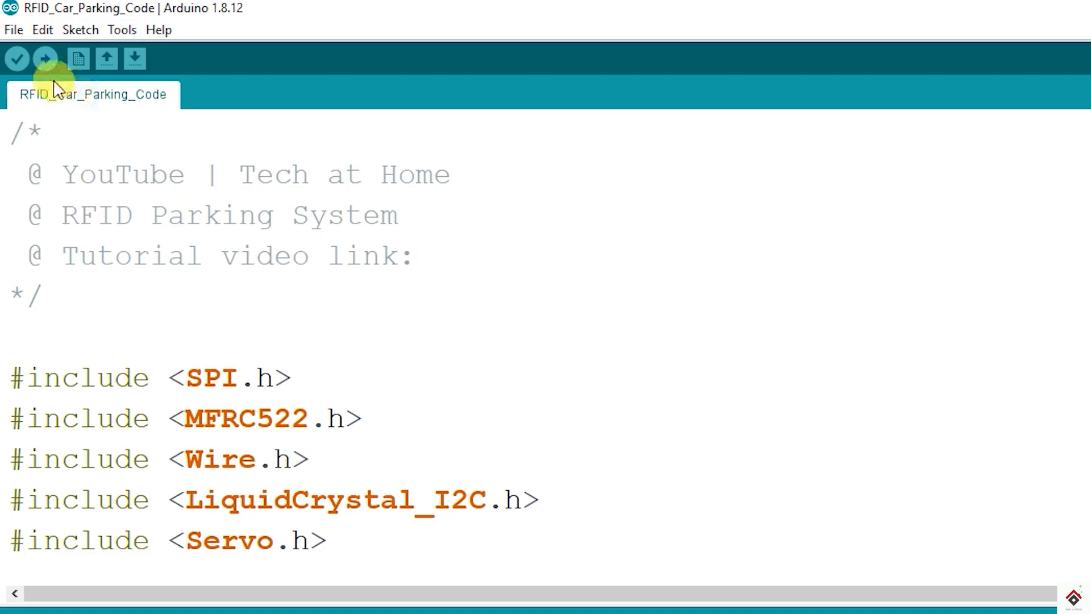
pyautogui.click(43, 59)
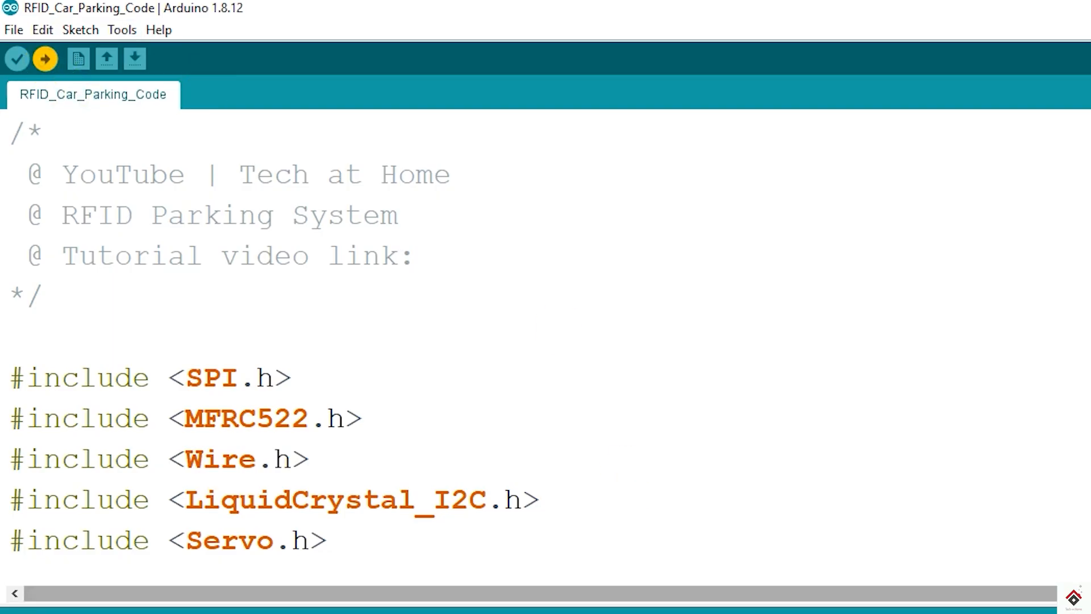